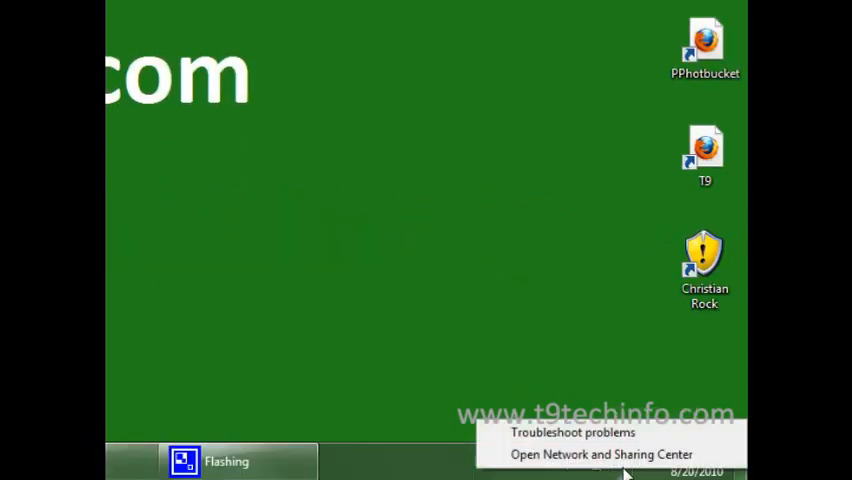
mouse_move(602, 454)
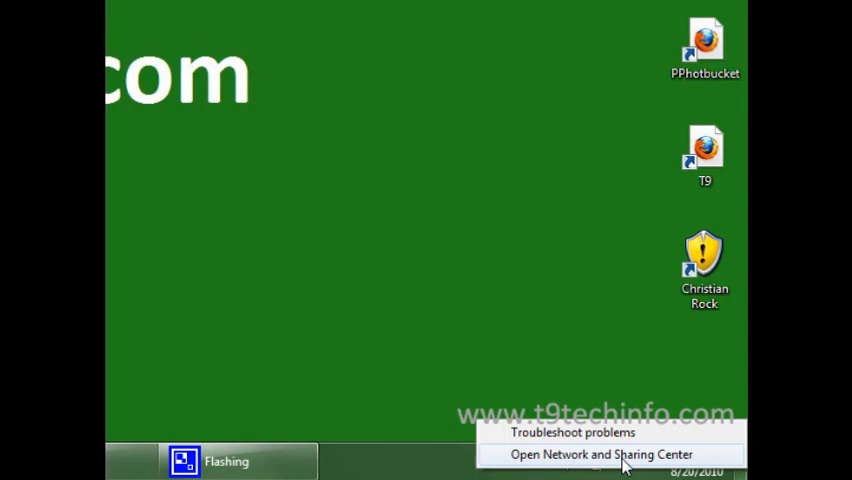
- Launch the Network and Sharing Center from the system tray network icon
click(600, 456)
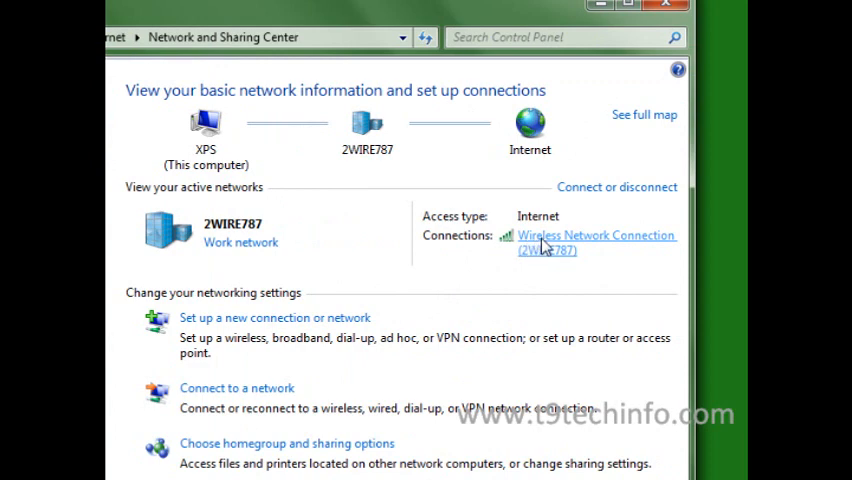
click(596, 236)
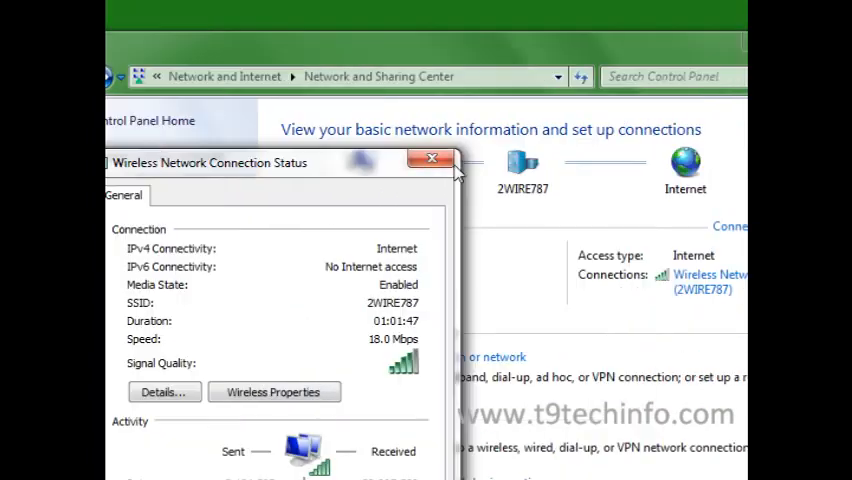
click(432, 160)
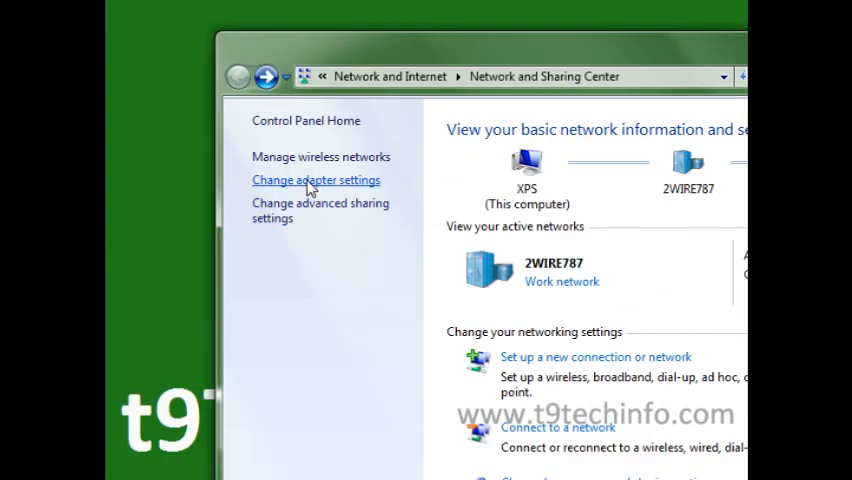
- Show the Network Connections adapter list via Change adapter settings
click(316, 180)
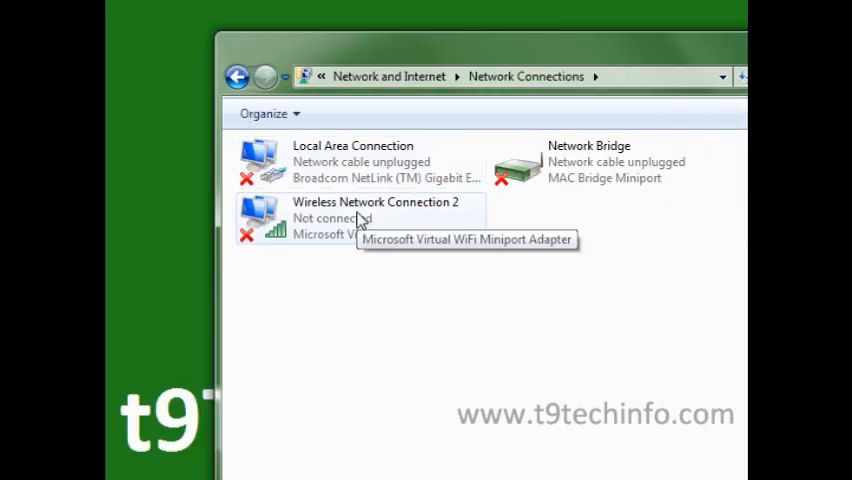
mouse_move(570, 164)
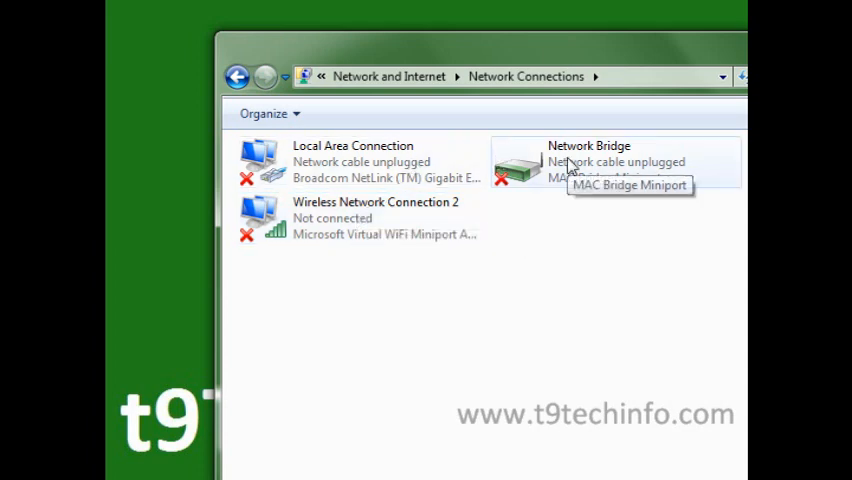
mouse_move(344, 162)
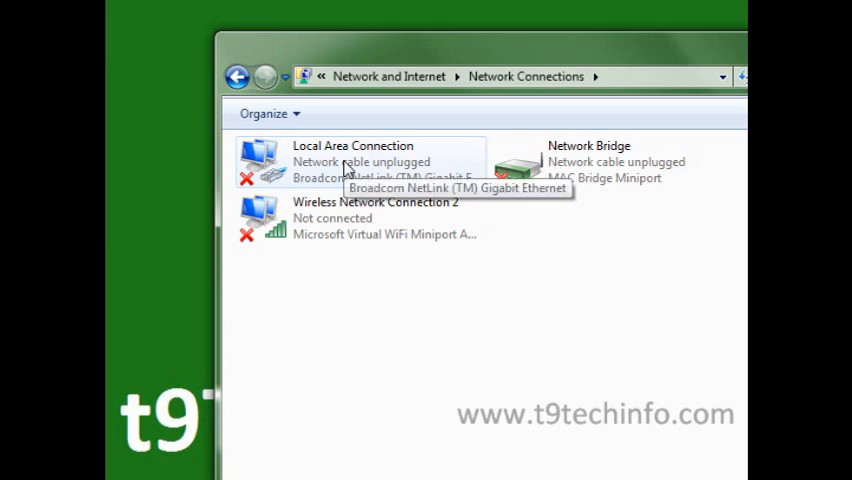
- Select Local Area Connection together with Wireless Network Connection for bridging
click(350, 160)
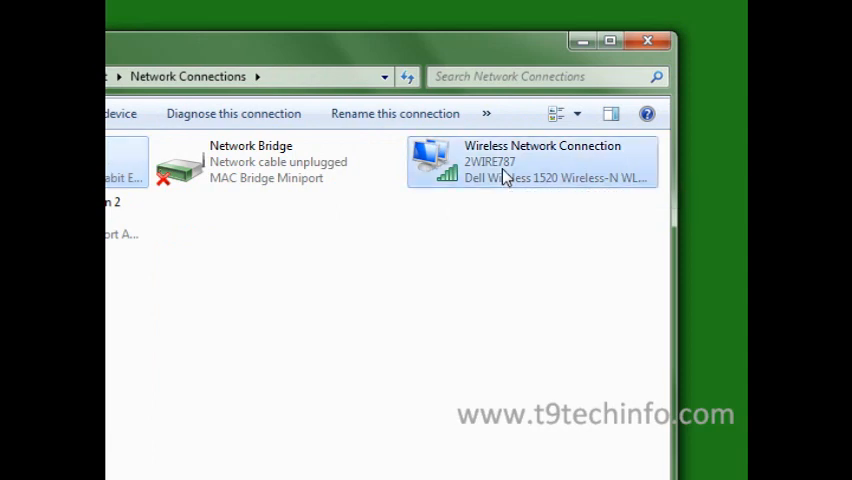
mouse_move(500, 176)
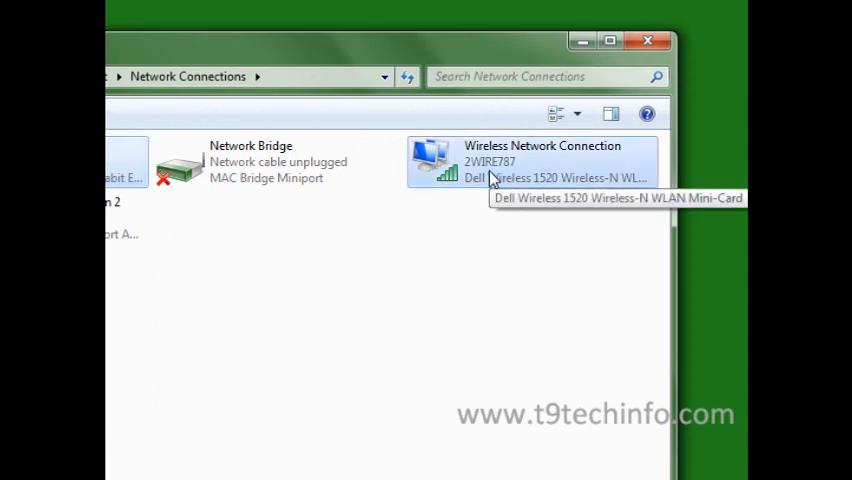
right_click(540, 160)
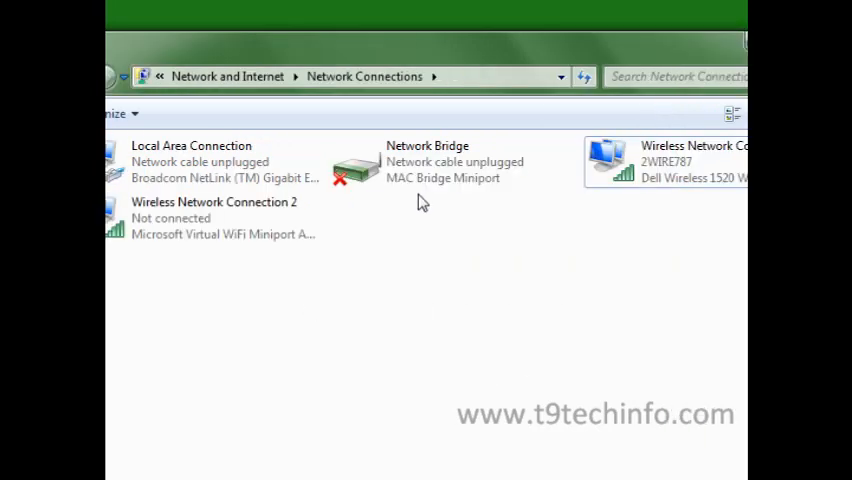
click(440, 162)
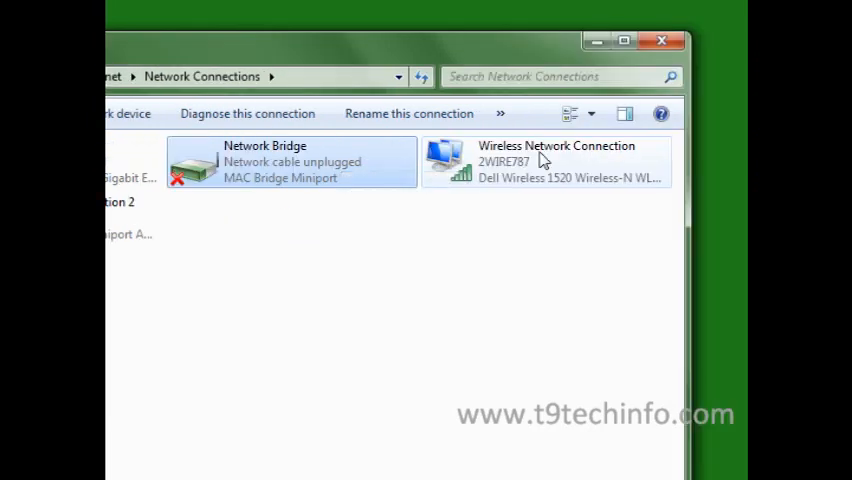
mouse_move(544, 170)
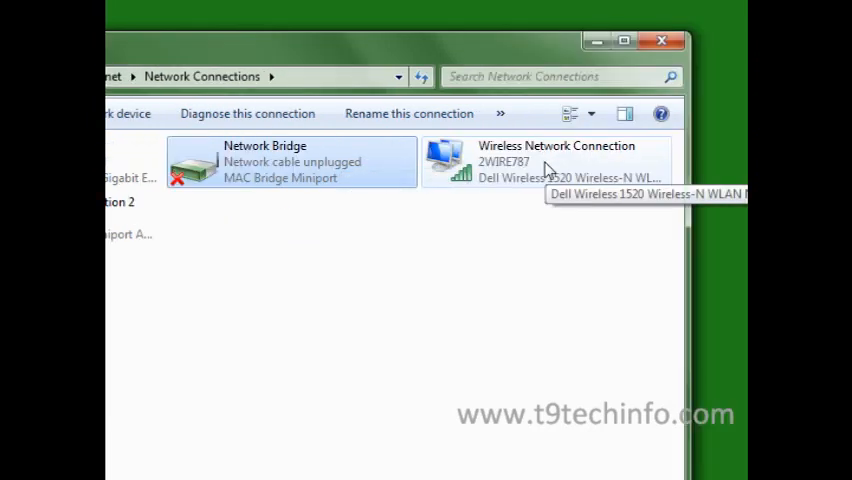